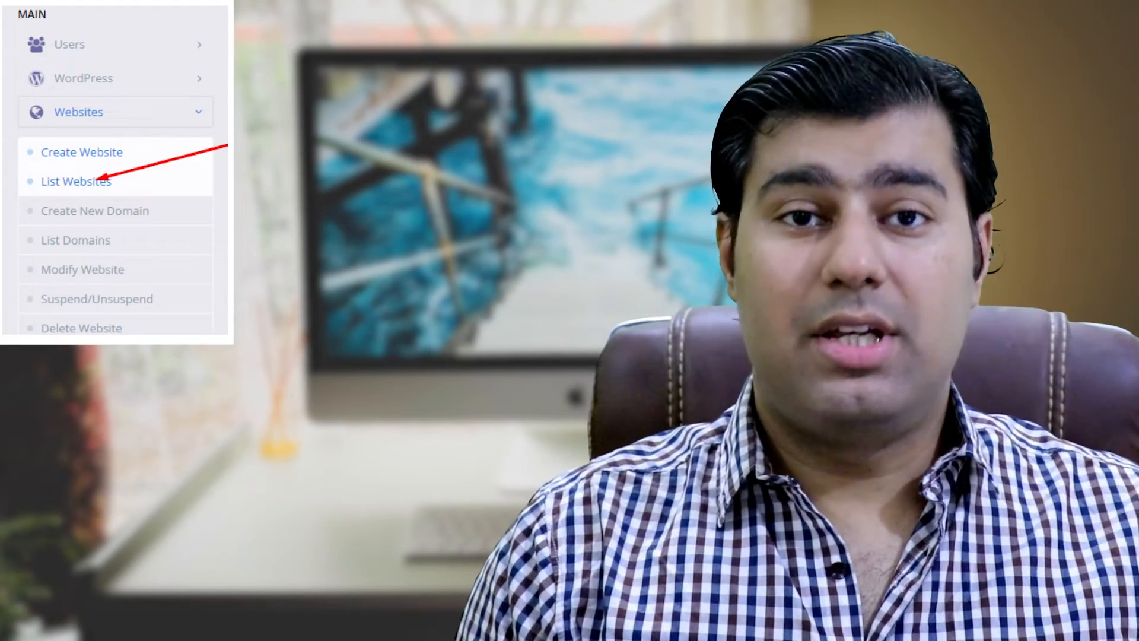
# Step: Show the Websites list with solveddoc.com's card, IP address, owner and Manage link
pyautogui.click(76, 181)
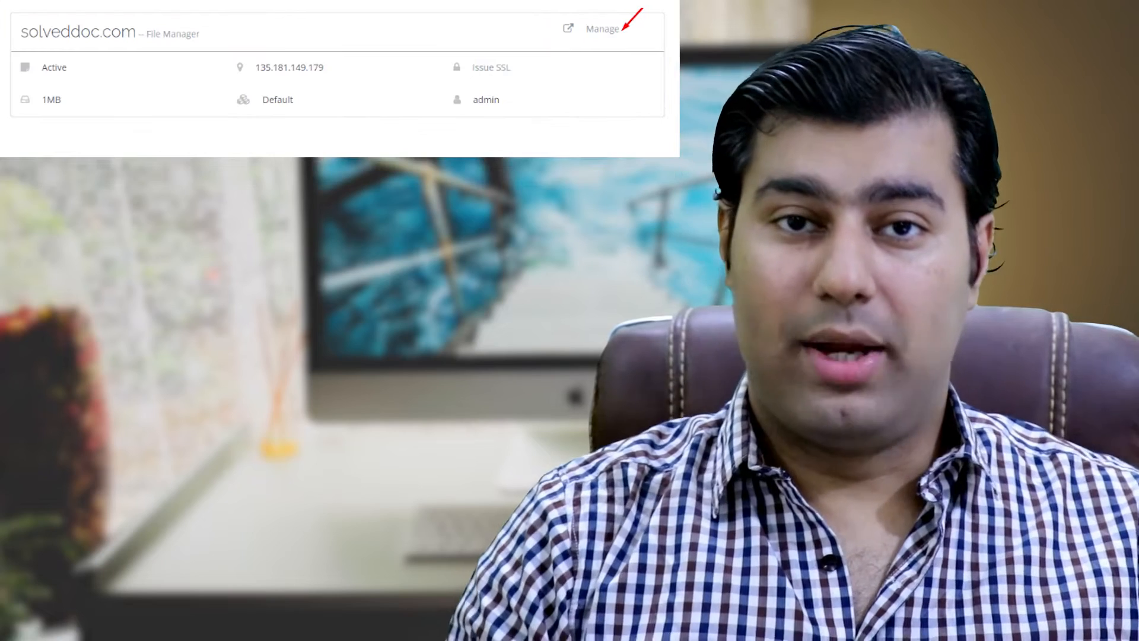
pyautogui.click(602, 29)
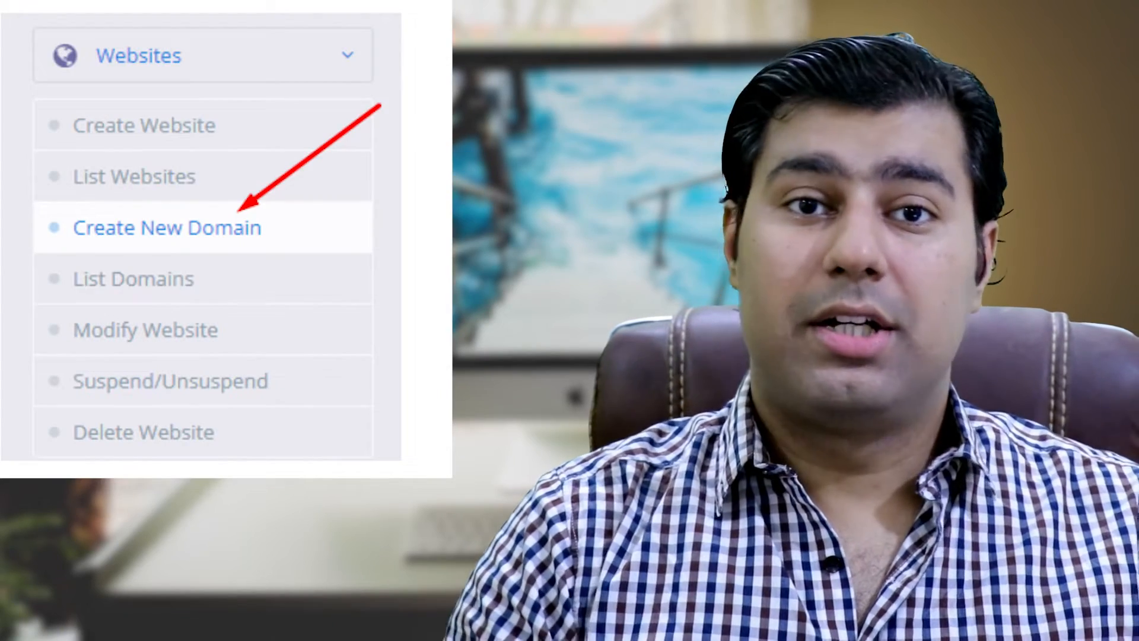
# Step: Create child domain abcd.solveddoc.com under solveddoc.com with PHP 7.4
pyautogui.click(166, 227)
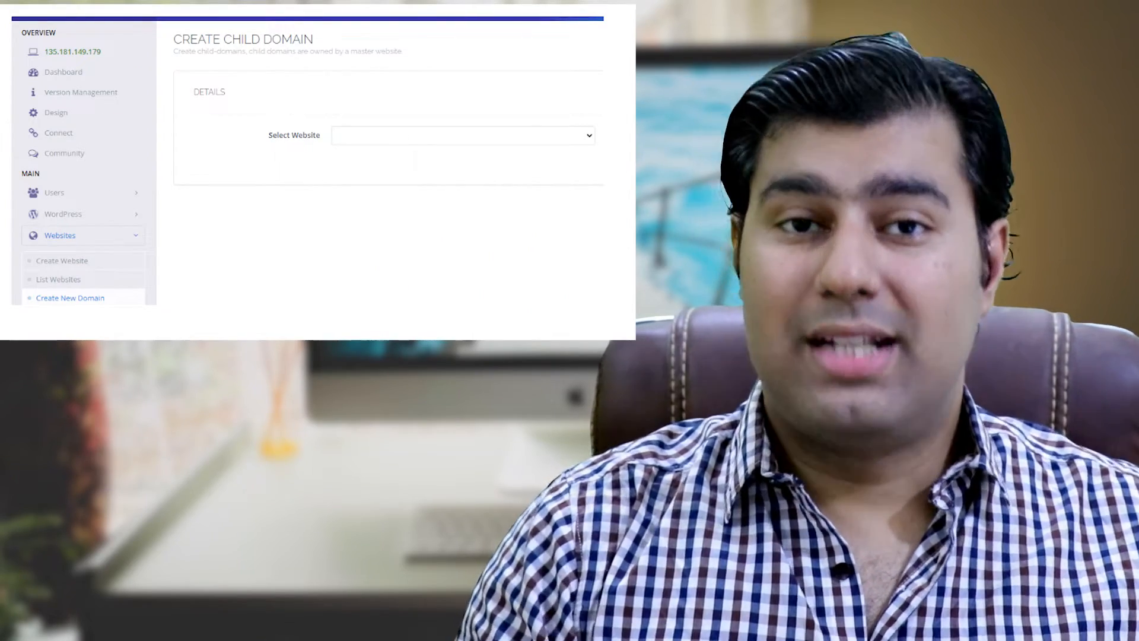
pyautogui.click(463, 135)
pyautogui.write('abcd.solveddoc.com')
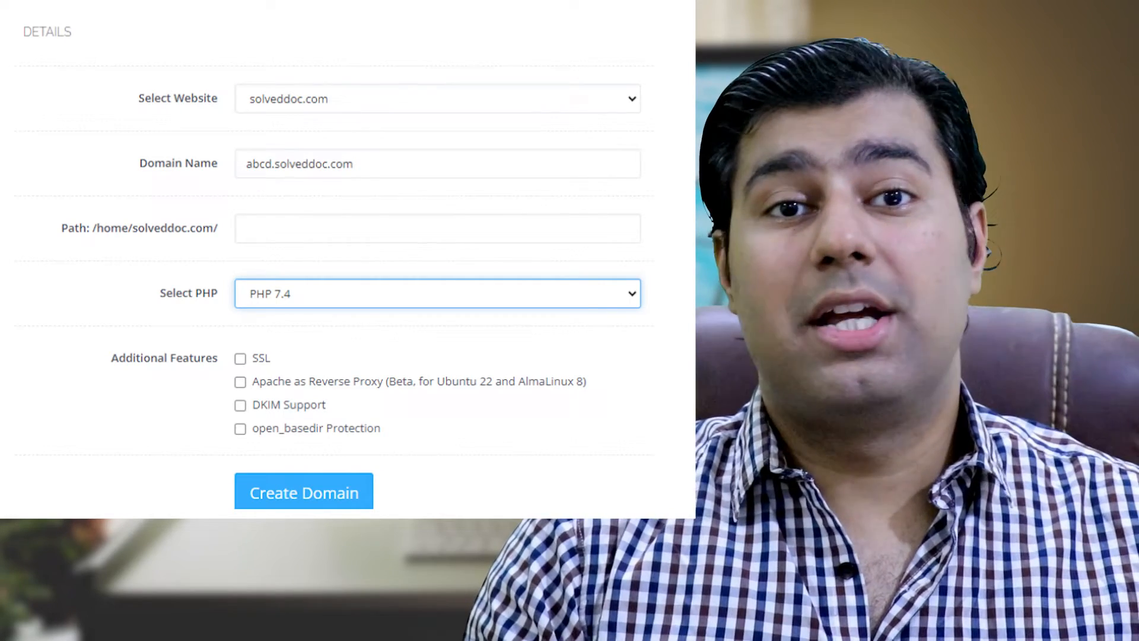
pyautogui.click(51, 80)
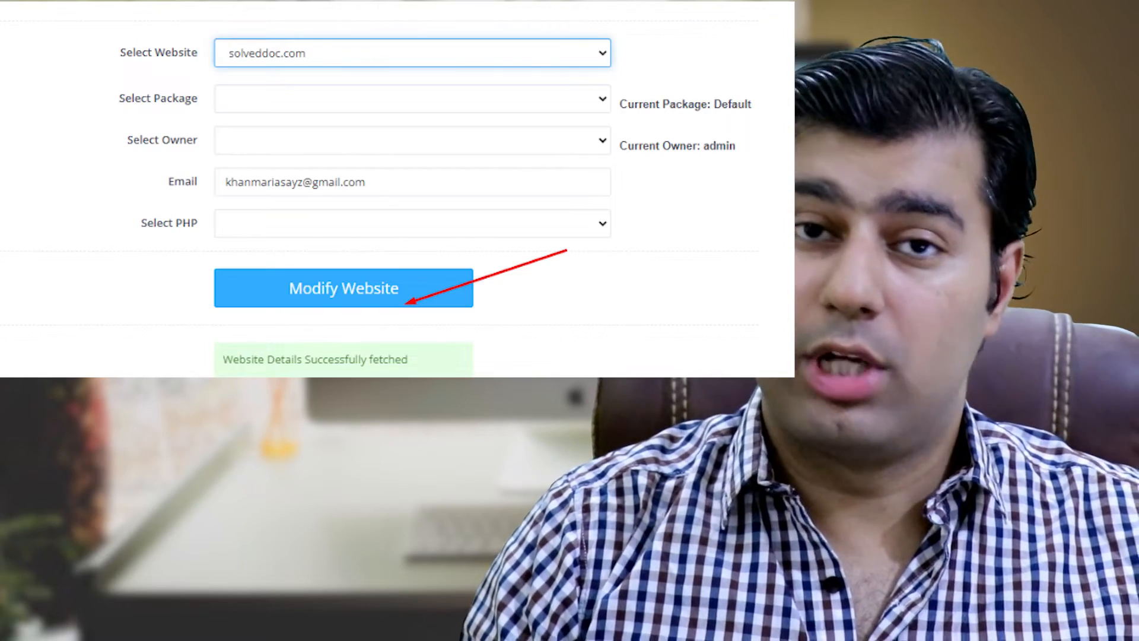
# Step: Go to the Delete Website page after loading solveddoc.com's modification settings
pyautogui.click(55, 346)
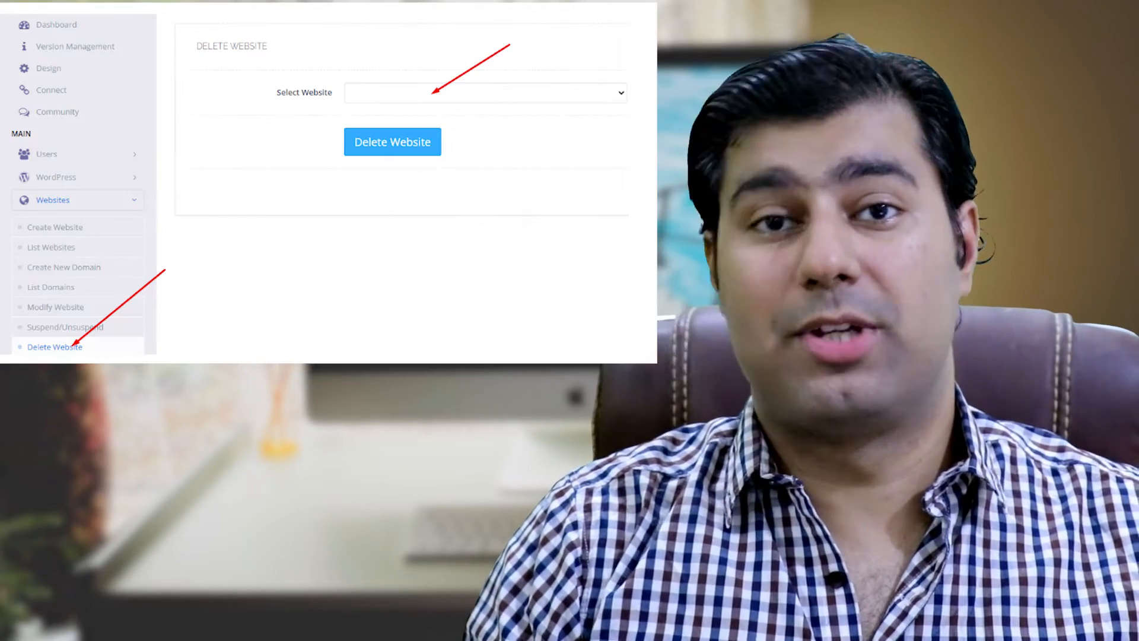